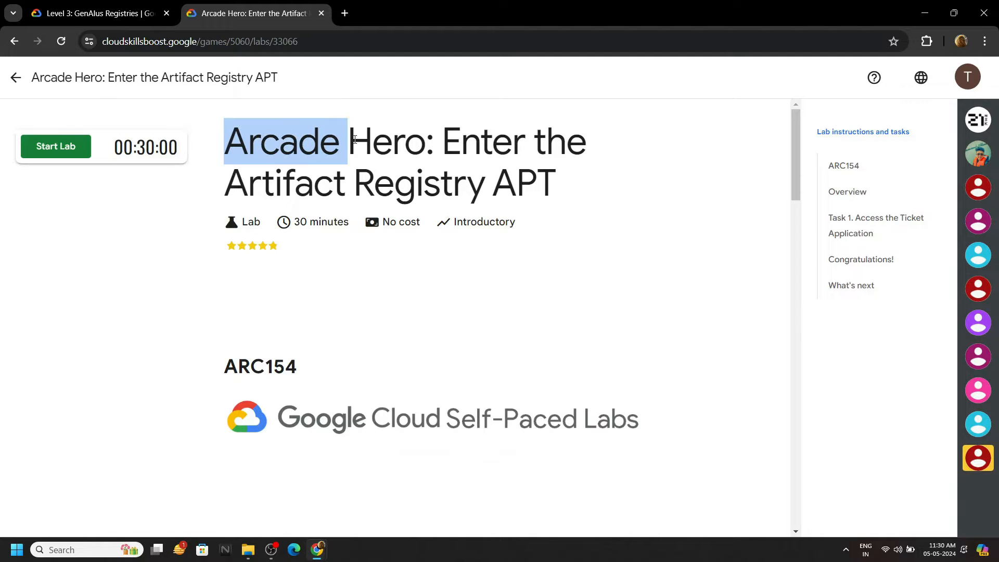
Start the Artifact Registry APT lab and copy its sign-in password
left_click(56, 146)
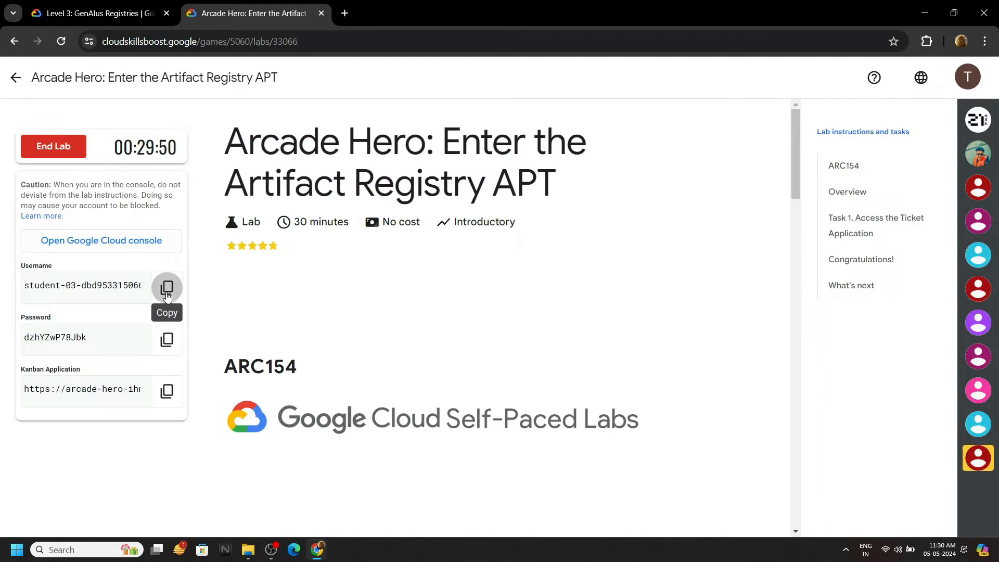
left_click(100, 241)
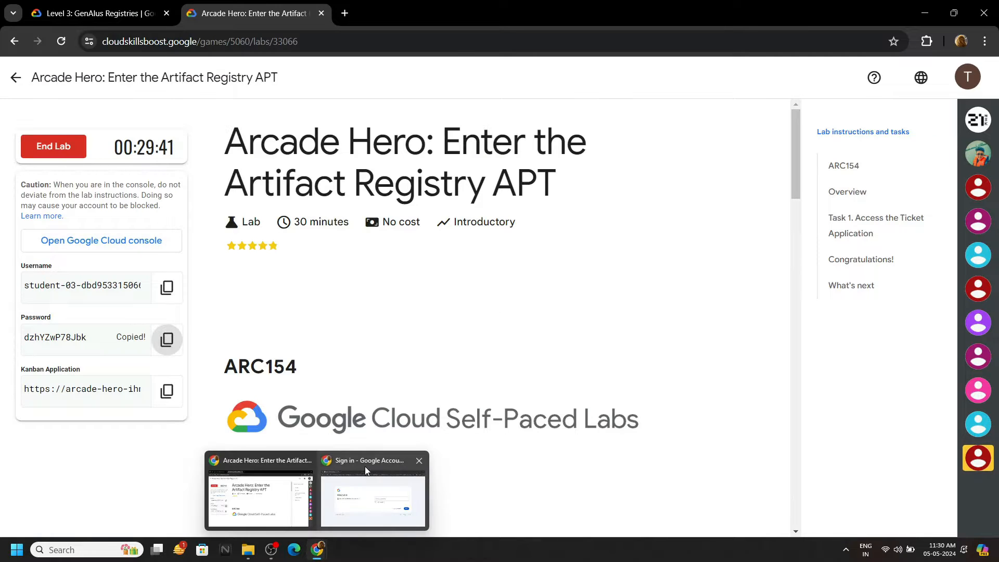
Switch to the signed-in Cloud console window showing the lab project's Dashboard
left_click(372, 500)
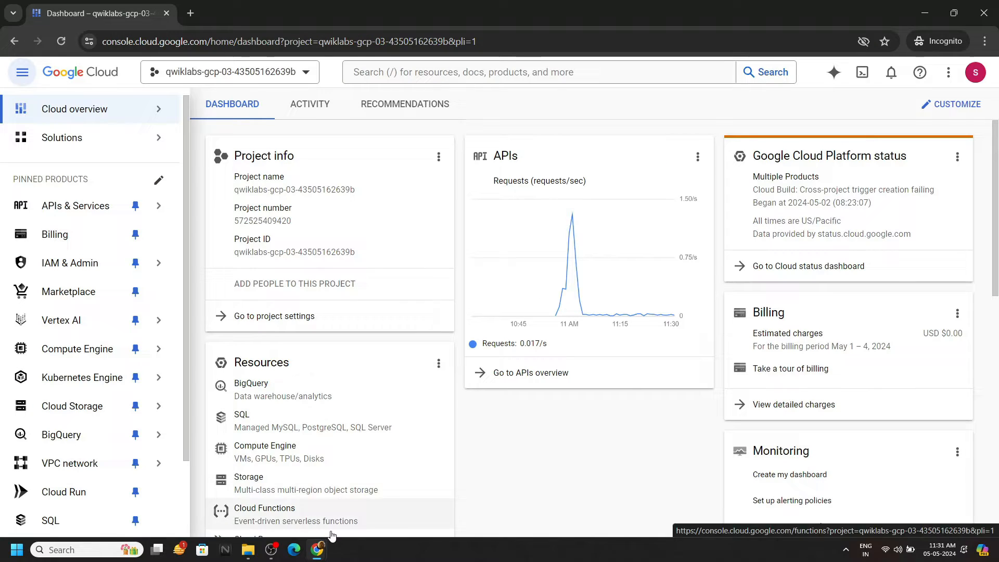
left_click(249, 13)
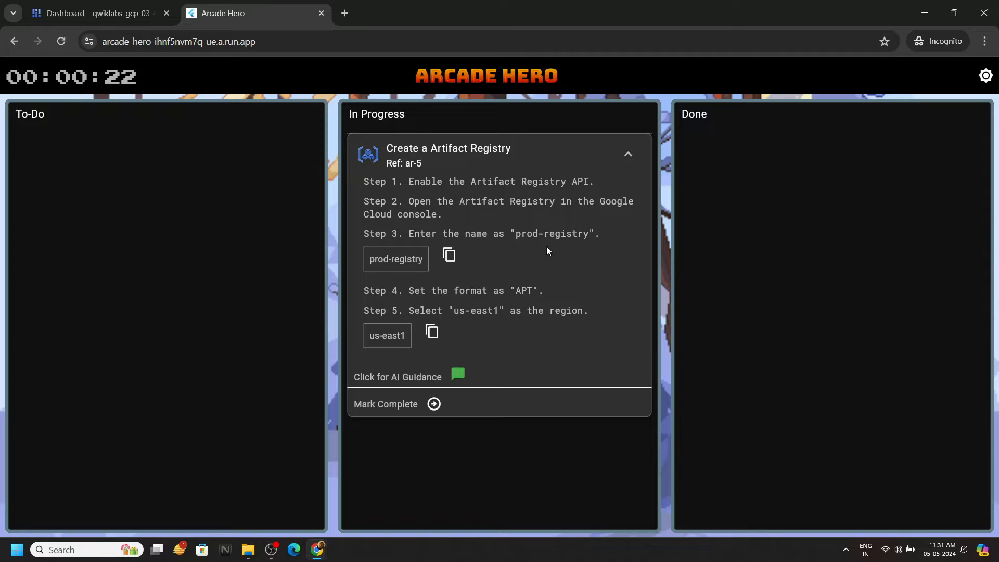
mouse_move(517, 301)
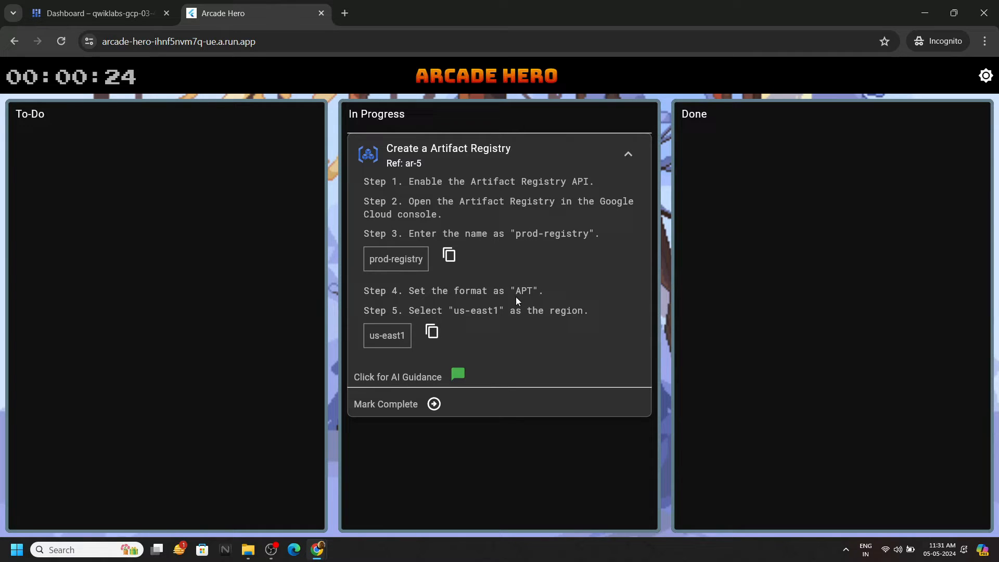
mouse_move(484, 322)
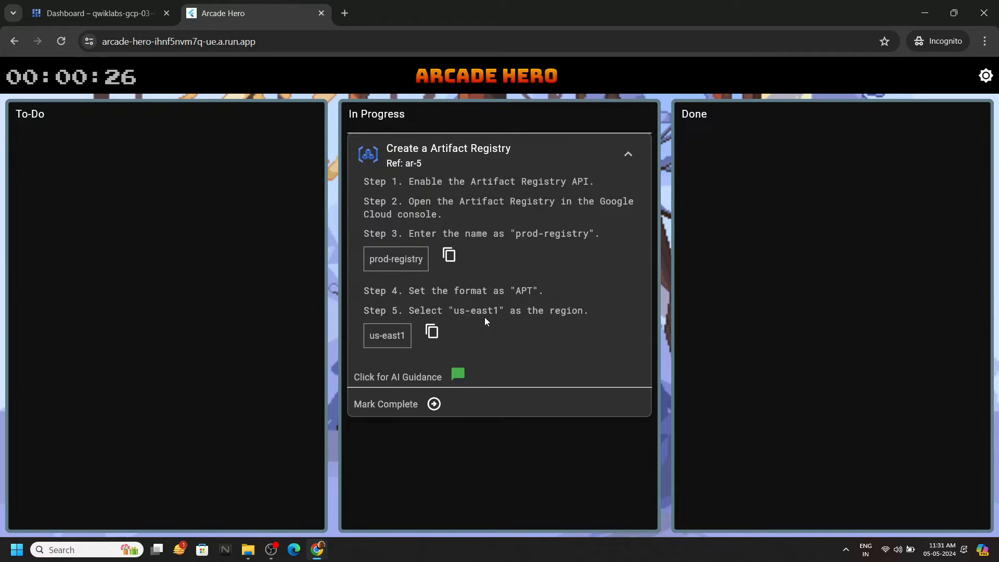
mouse_move(239, 186)
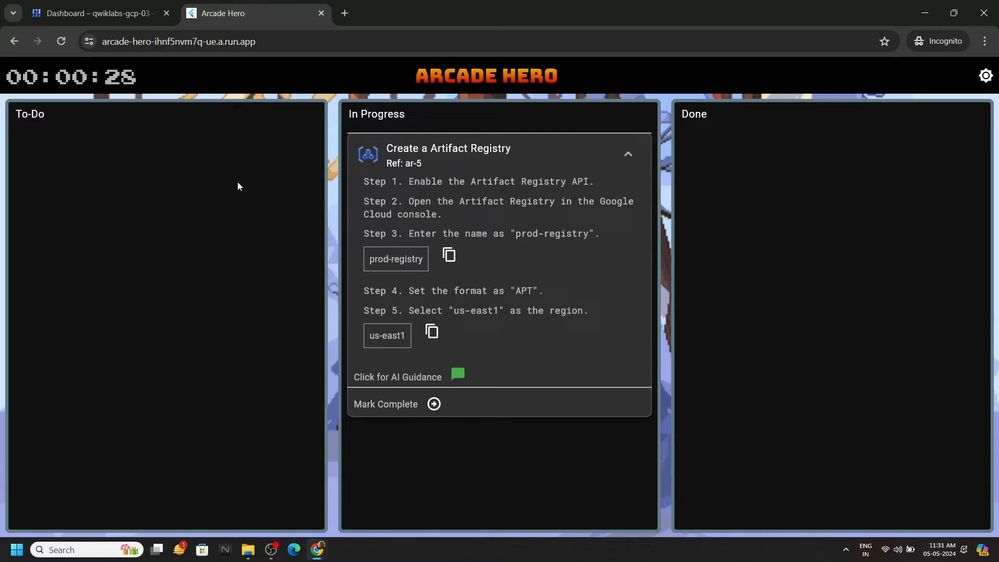
Focus the Cloud console search bar to look up a service
left_click(96, 13)
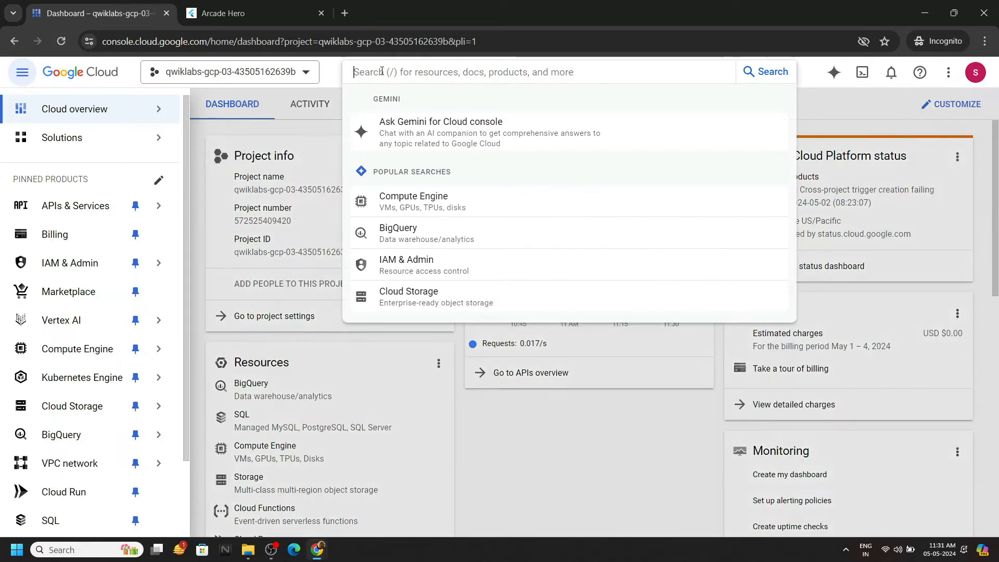
Search 'artifacts', open Artifact Registry, and start a new repository
type("artifacts")
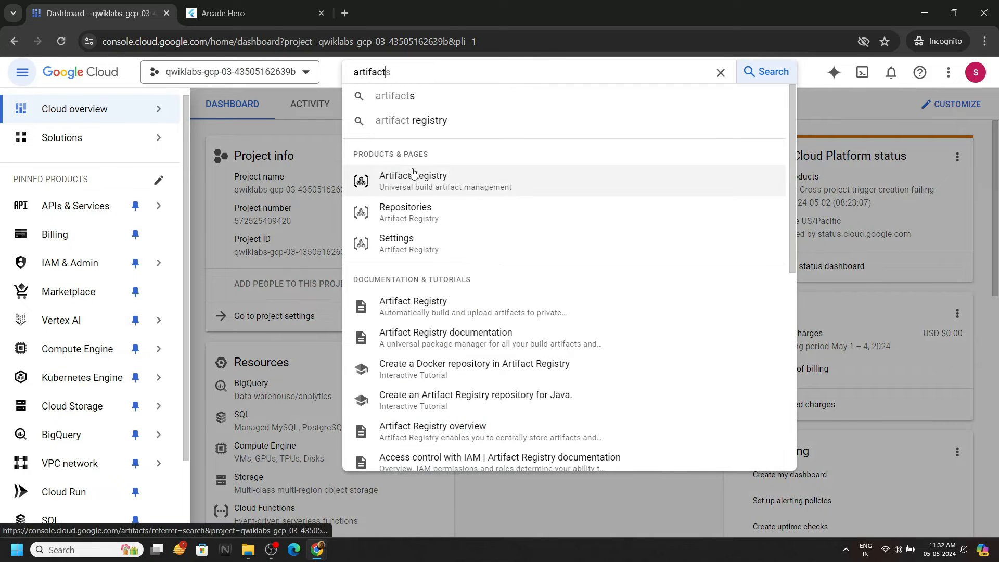
left_click(412, 180)
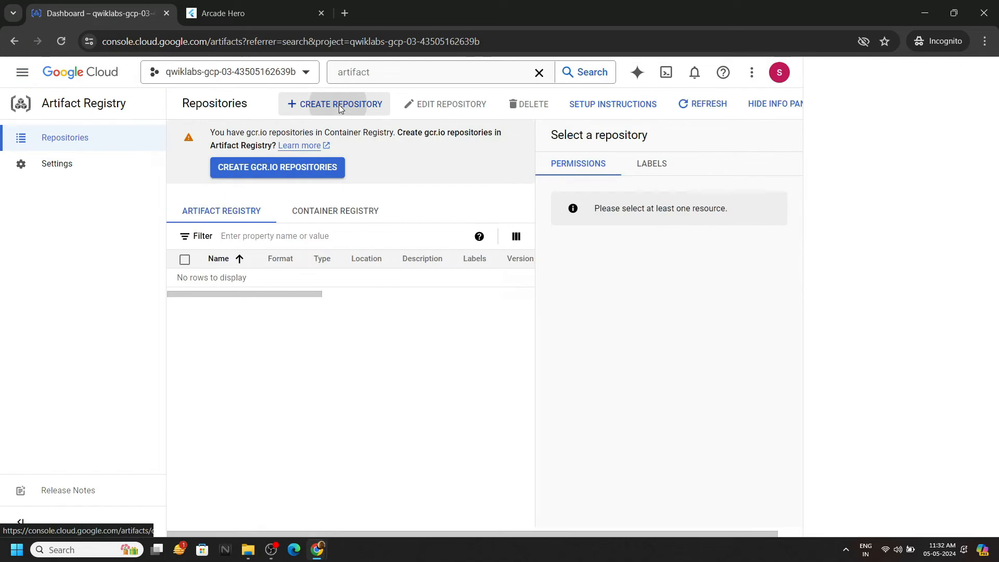
left_click(334, 104)
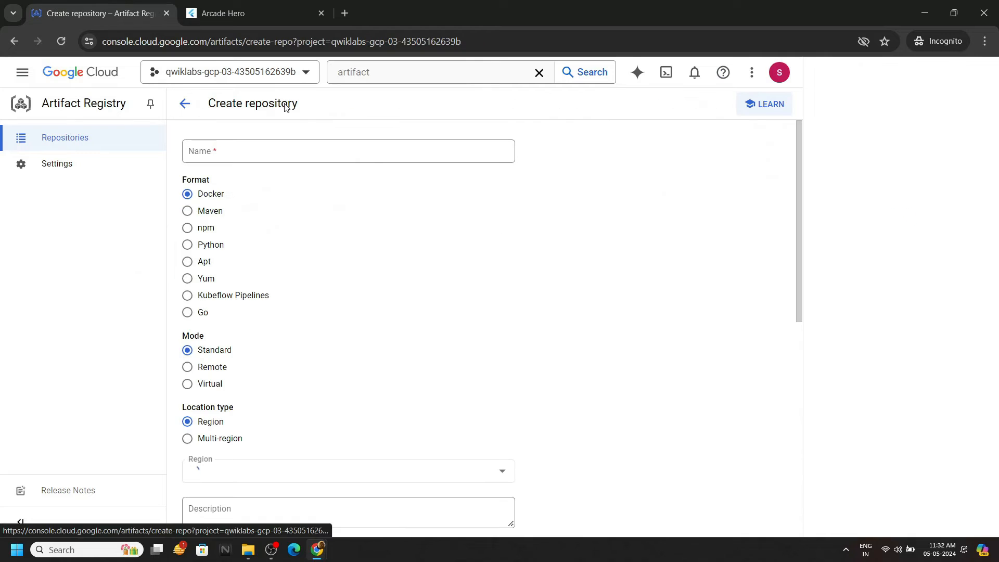
Name the repository 'prod-registry' with Apt format in us-east1, then return to the lab
left_click(764, 104)
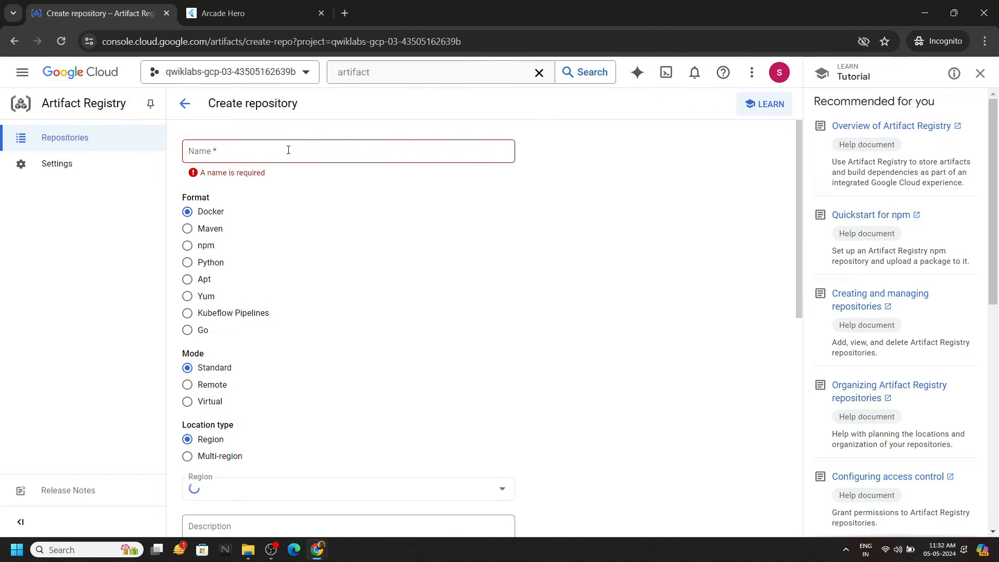
type("prod-registry")
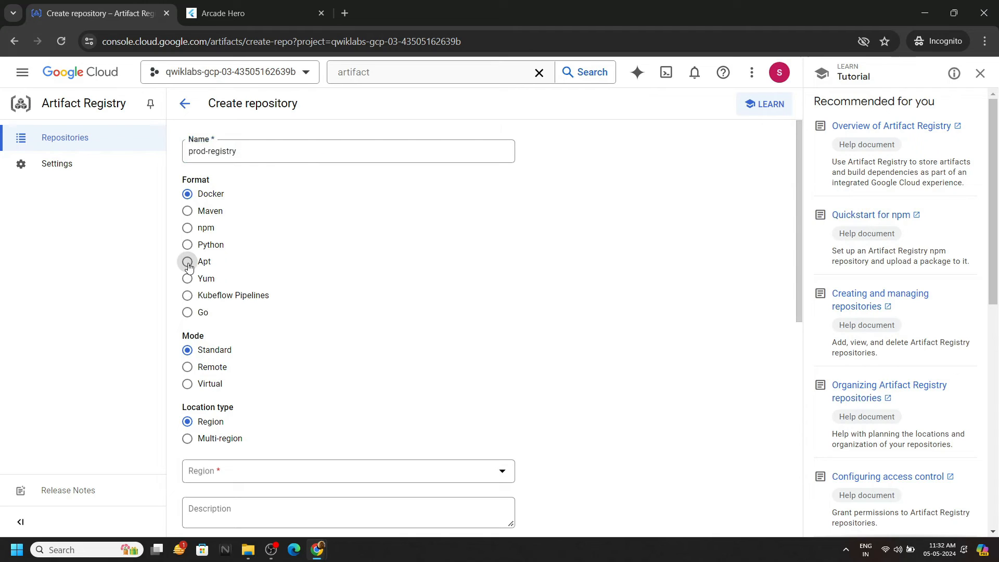
left_click(348, 471)
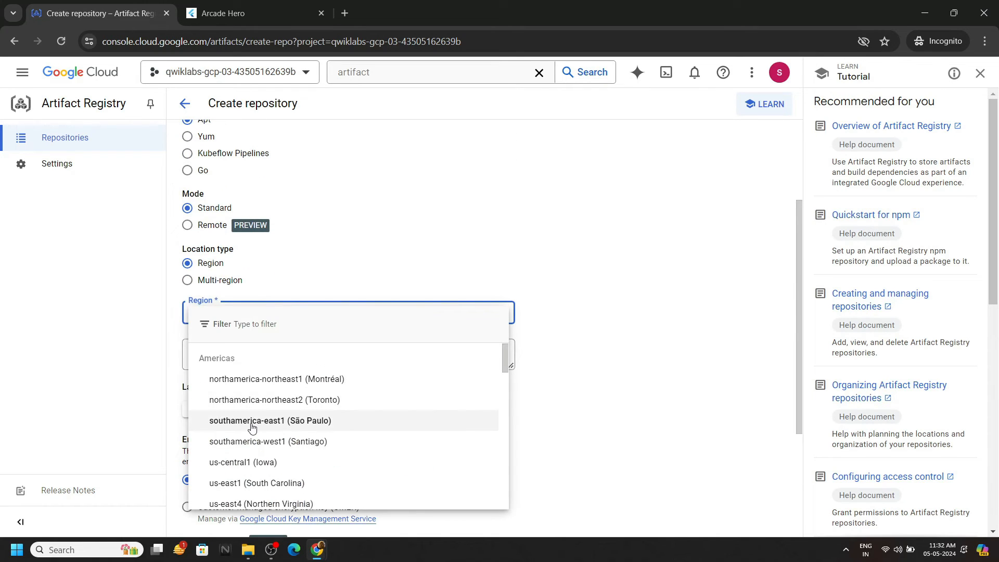
left_click(256, 483)
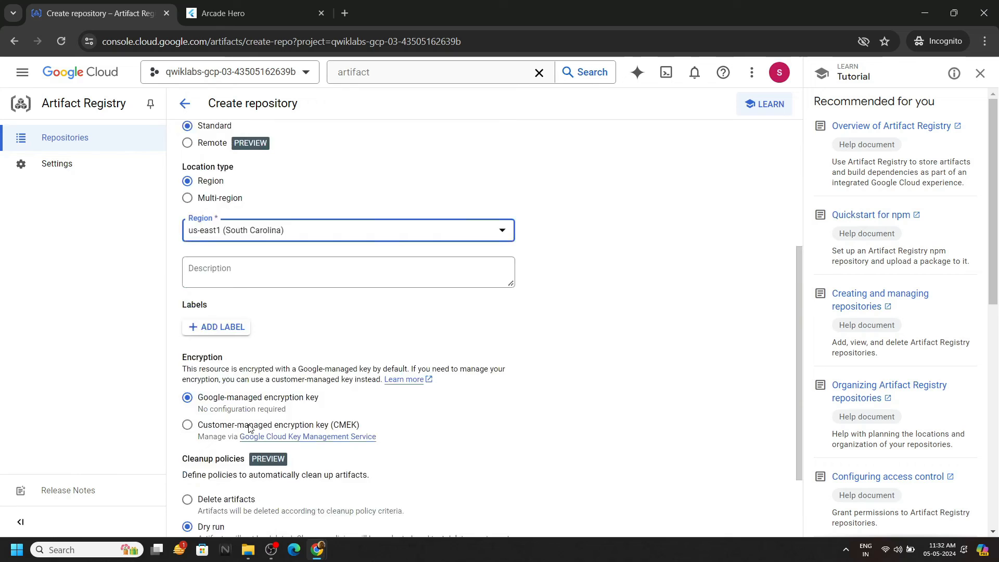
scroll("down", 3)
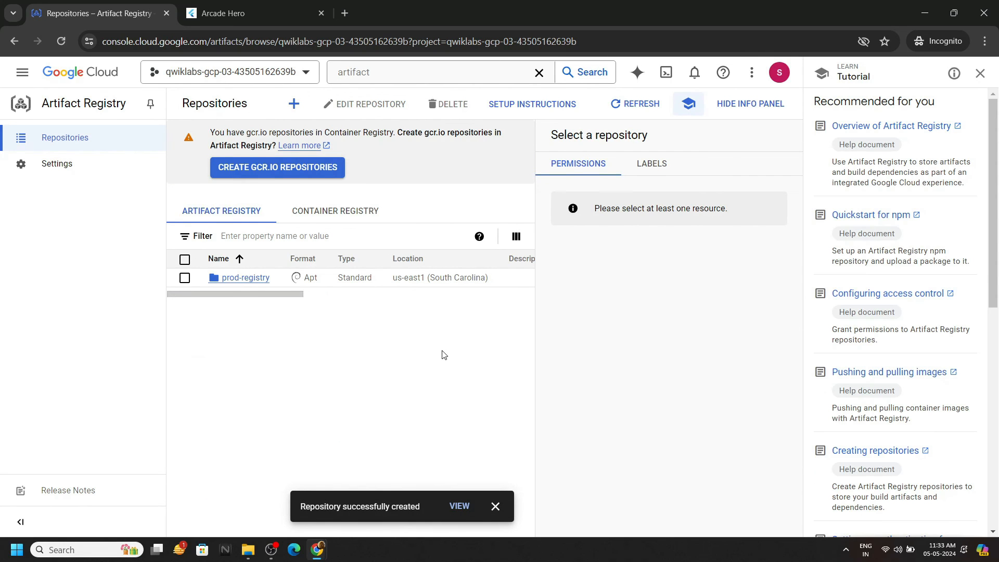
left_click(254, 13)
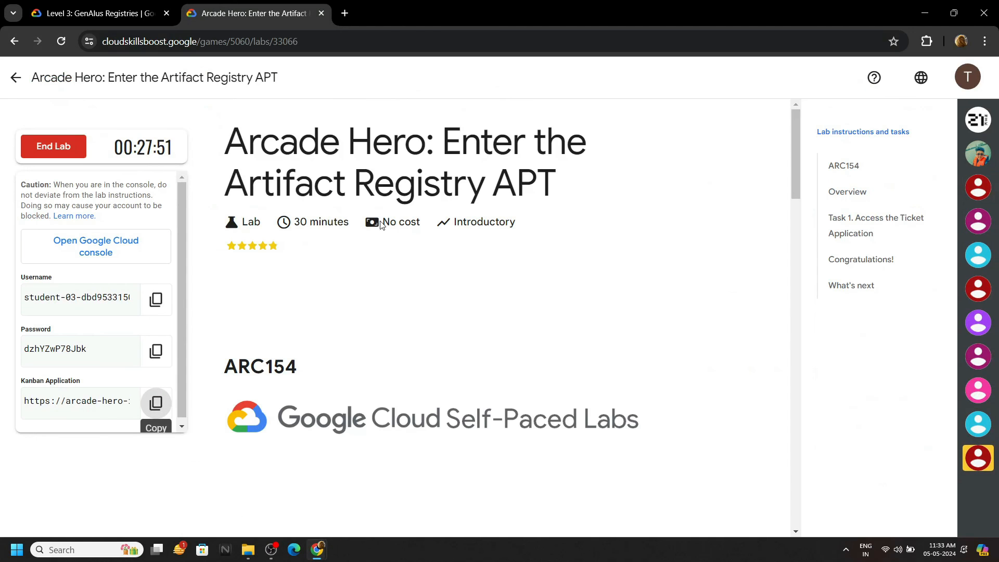